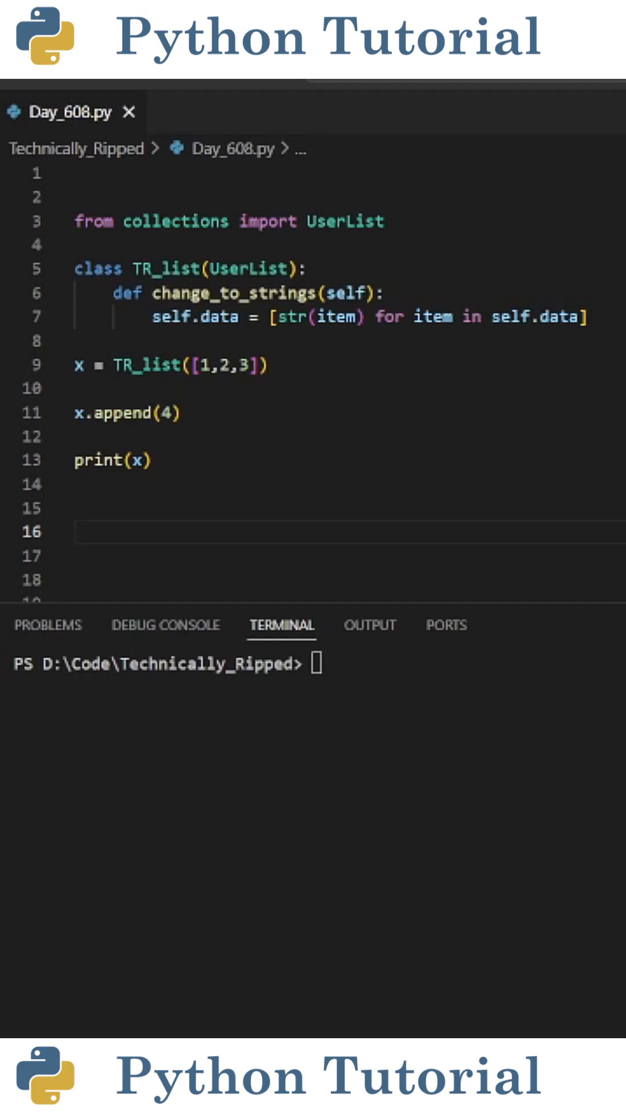
{"action": "double_click", "coordinate": [344, 221]}
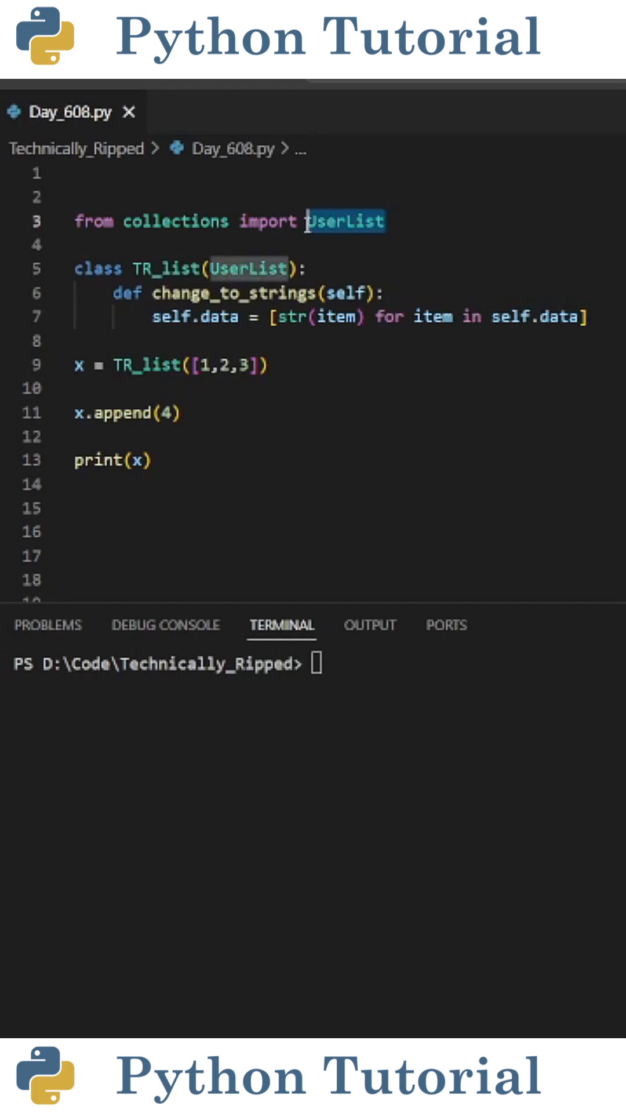
{"action": "left_click", "coordinate": [312, 341]}
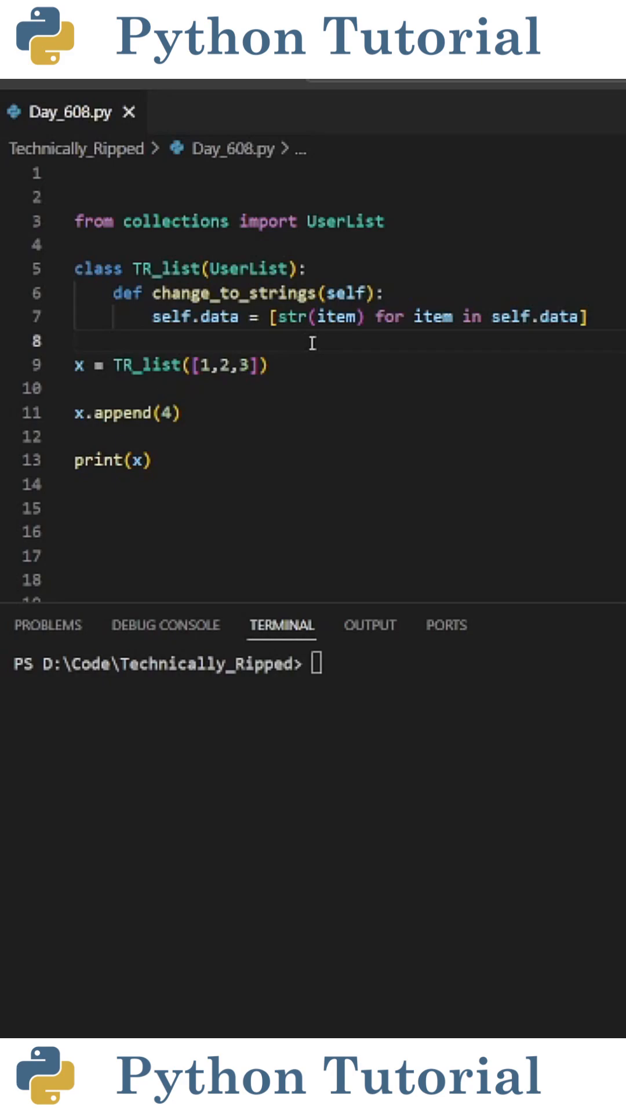
{"action": "double_click", "coordinate": [167, 268]}
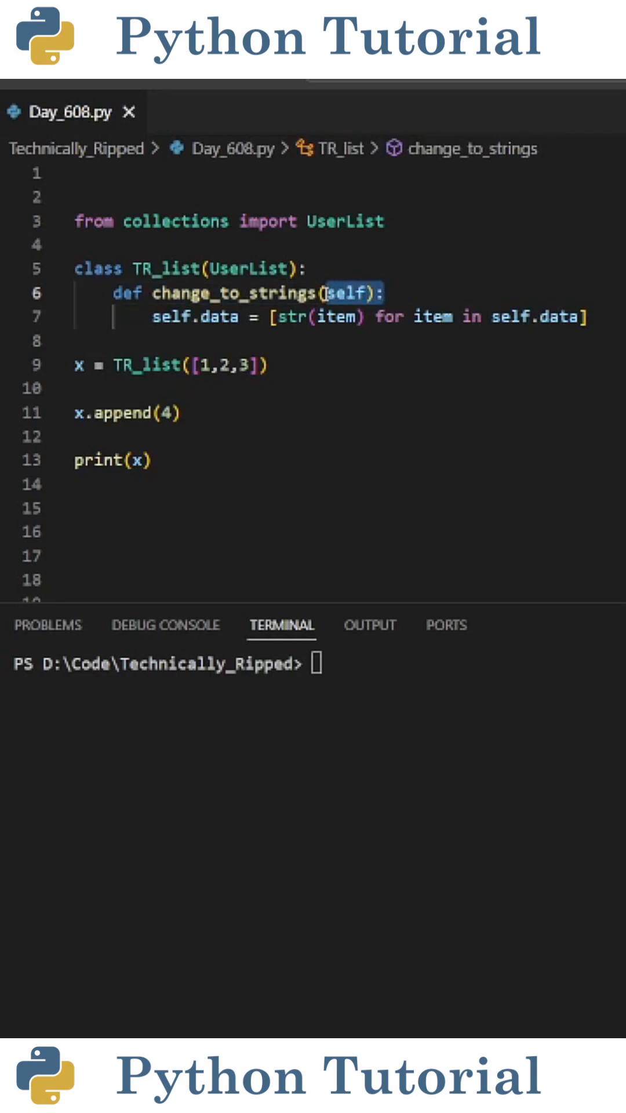
{"action": "double_click", "coordinate": [194, 316]}
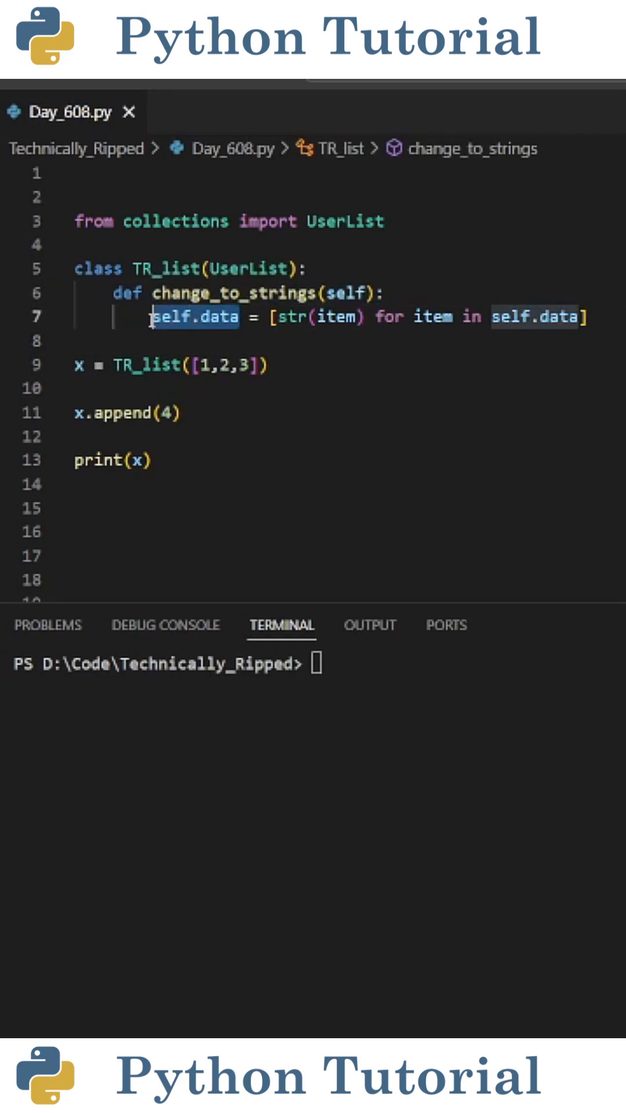
{"action": "left_click", "coordinate": [220, 340]}
{"action": "type", "text": "x.change_to_strings()"}
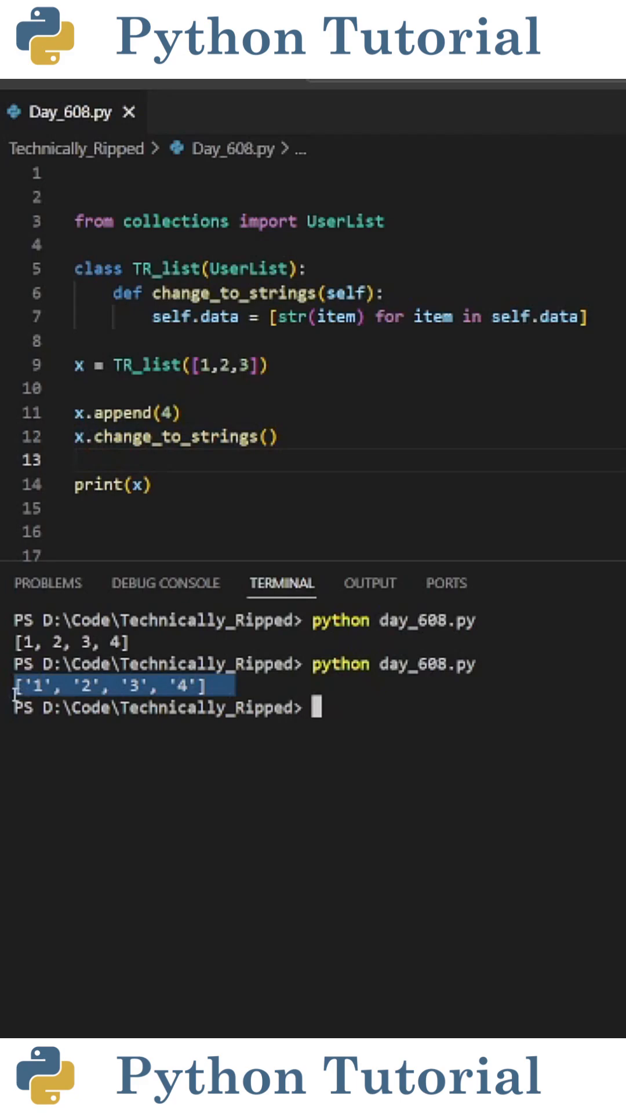
{"action": "left_click", "coordinate": [68, 758]}
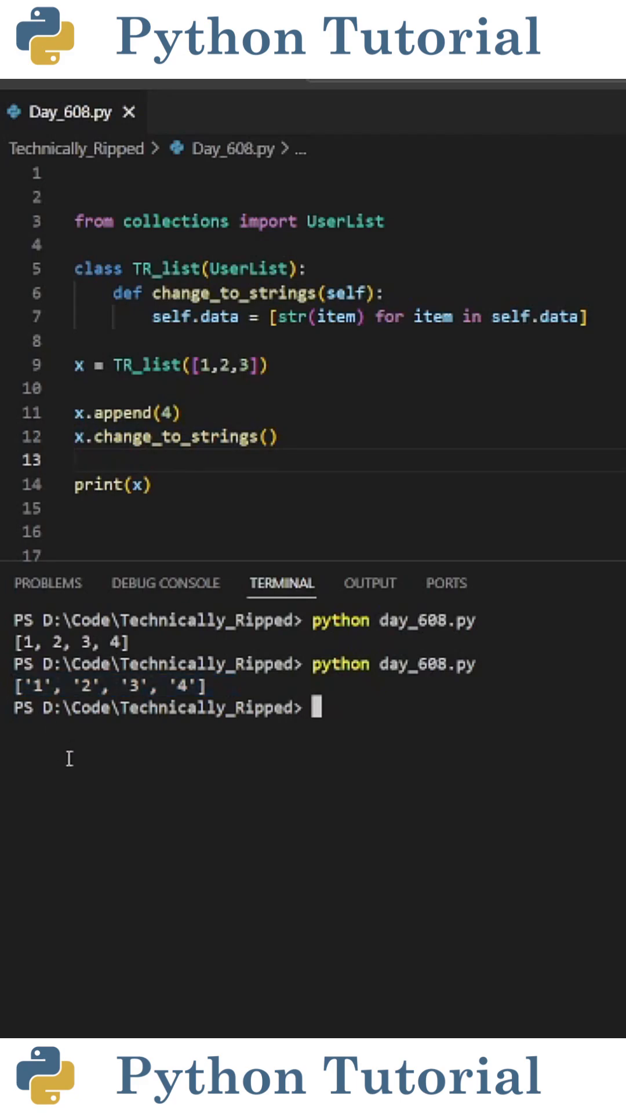